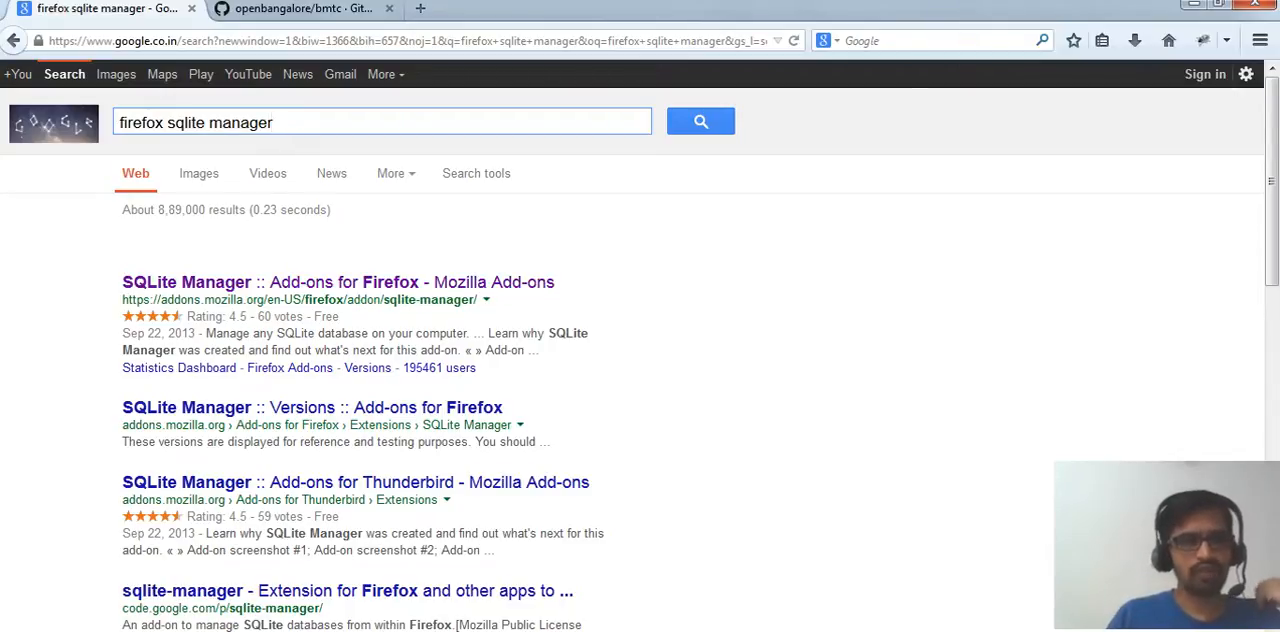
Open the 'SQLite Manager :: Add-ons for Firefox' result from the Google search.
left_click(380, 122)
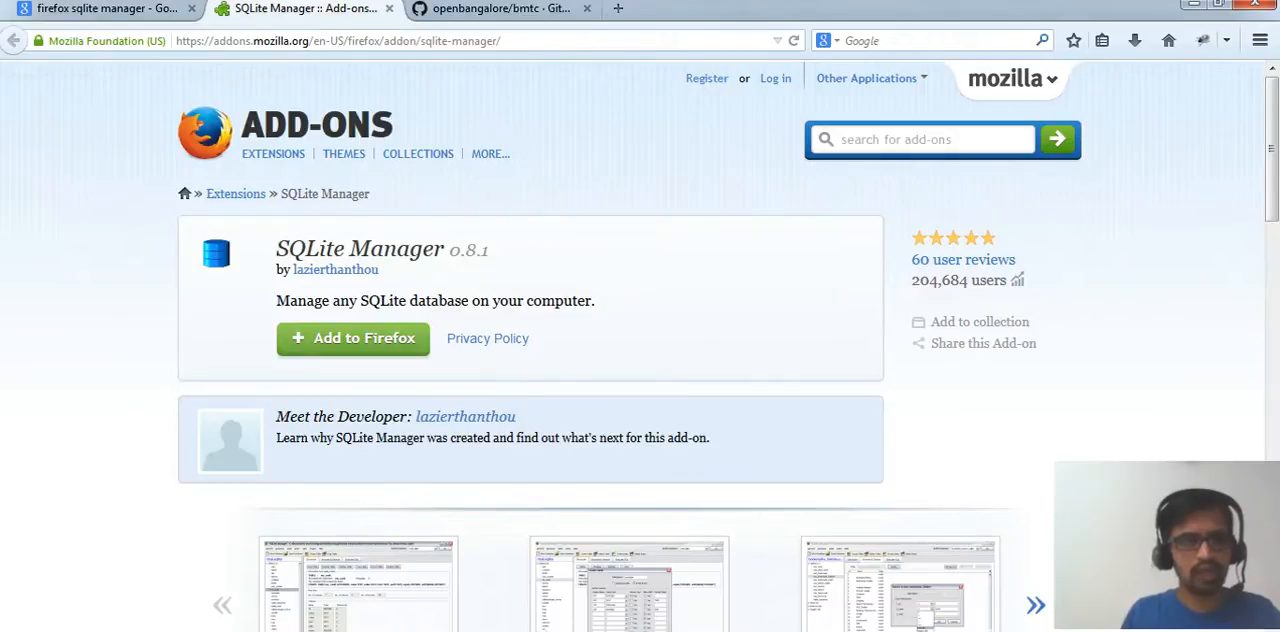
Add SQLite Manager to Firefox, confirm Install Now, and check the Firefox menu.
left_click(352, 338)
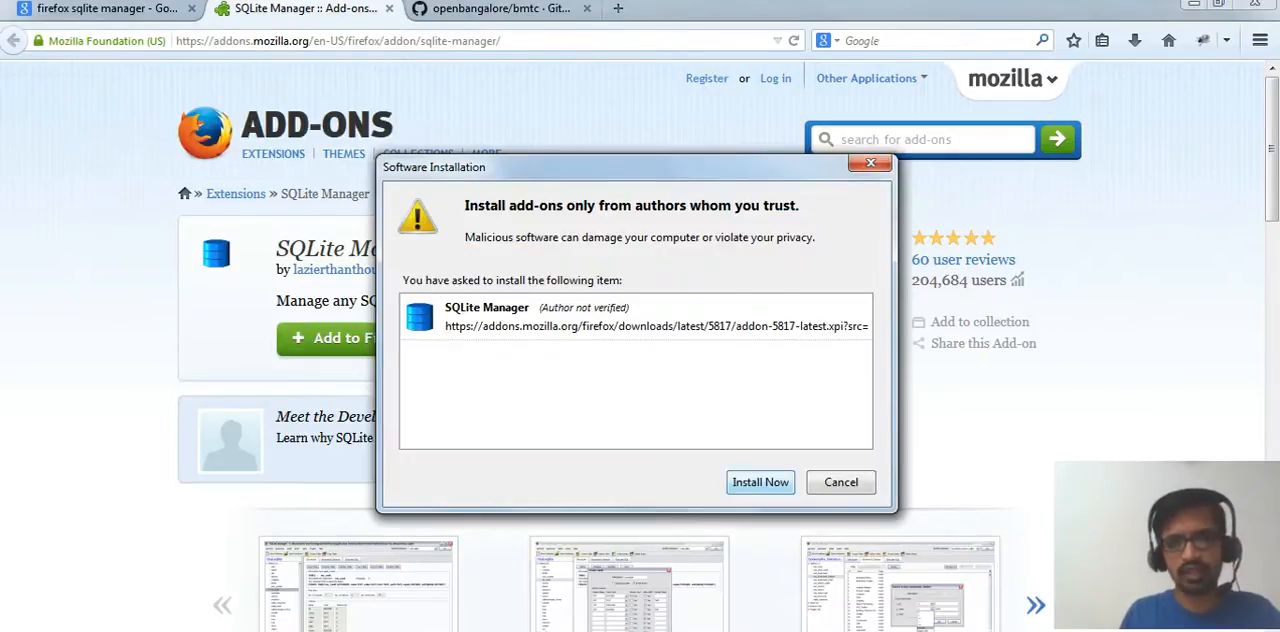
left_click(760, 482)
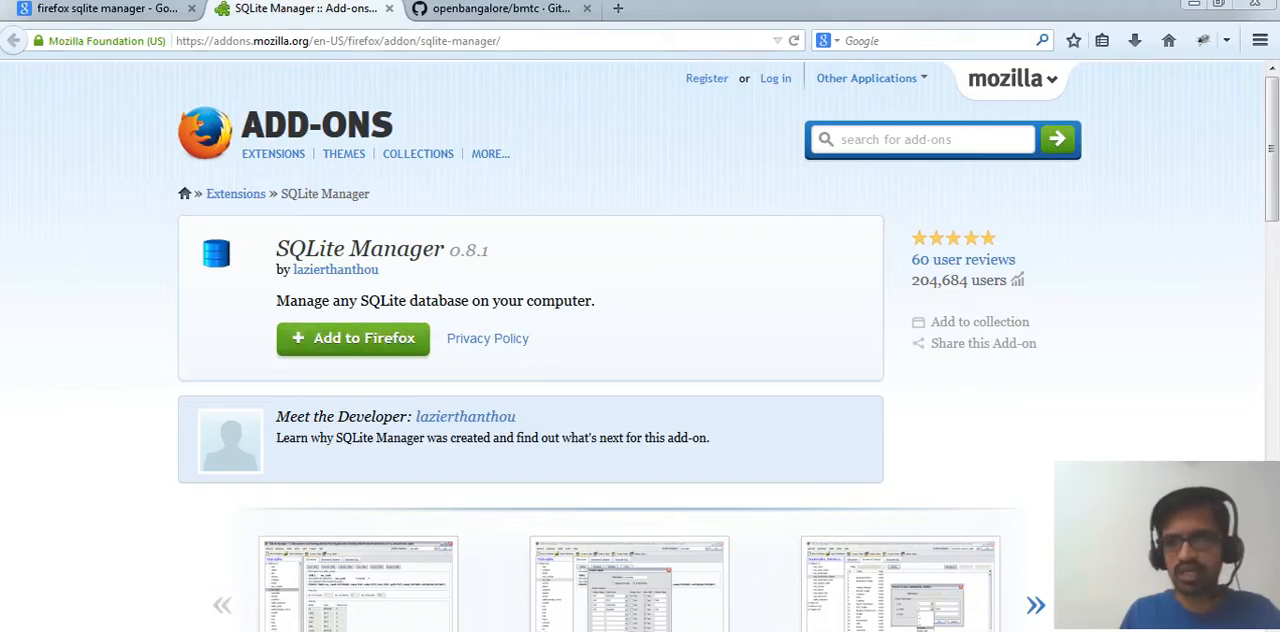
left_click(1259, 40)
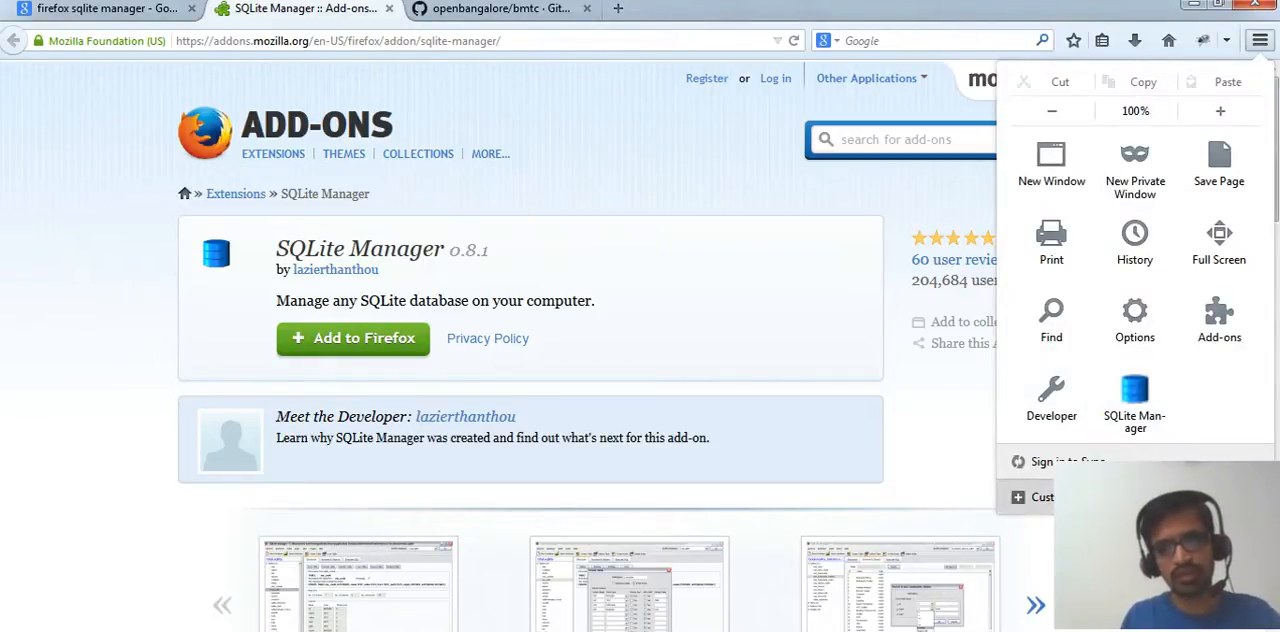
Launch SQLite Manager from the Firefox menu and cancel reopening the last database.
left_click(1041, 497)
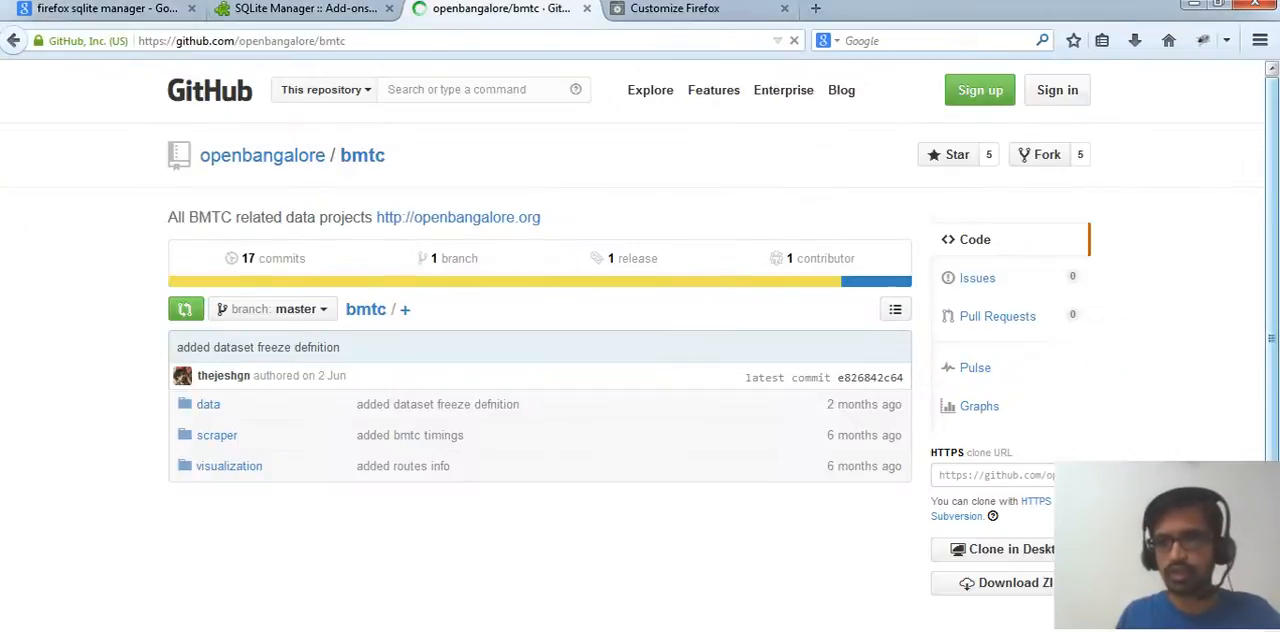
left_click(1260, 40)
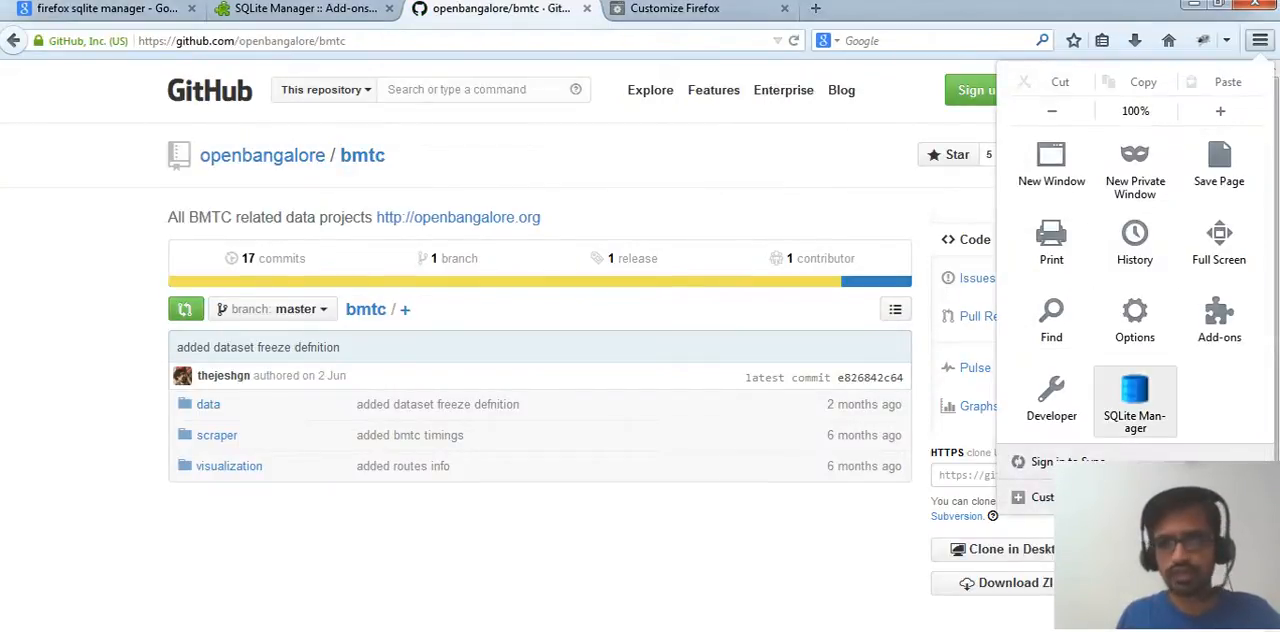
left_click(1135, 400)
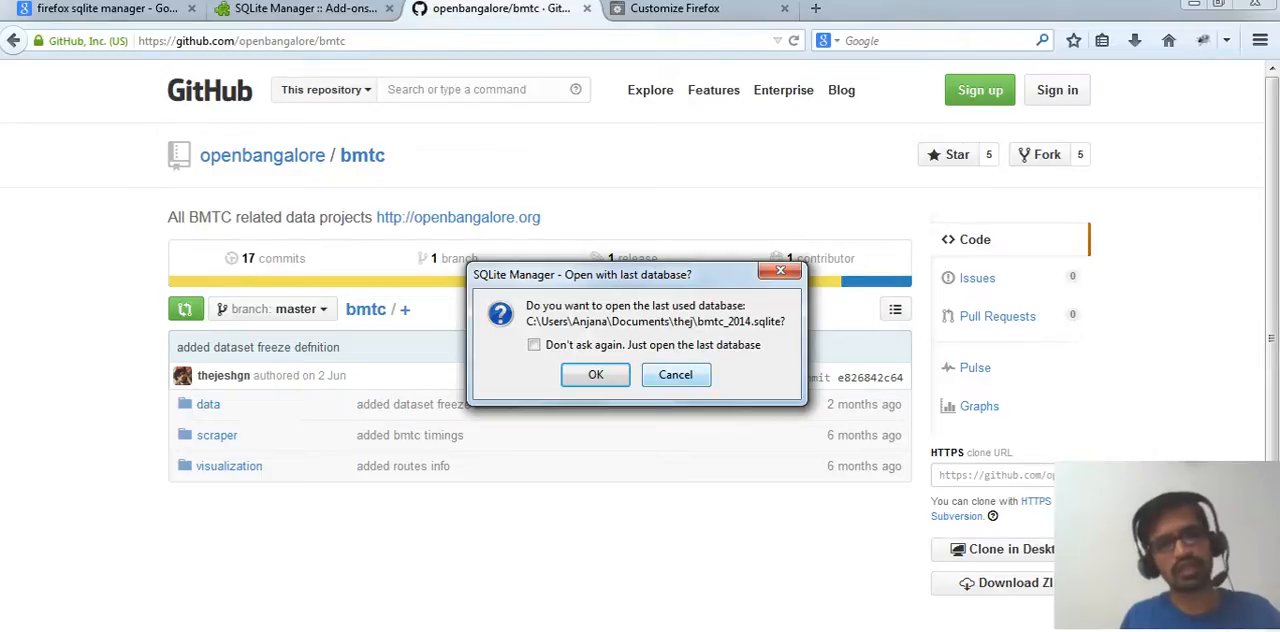
left_click(675, 374)
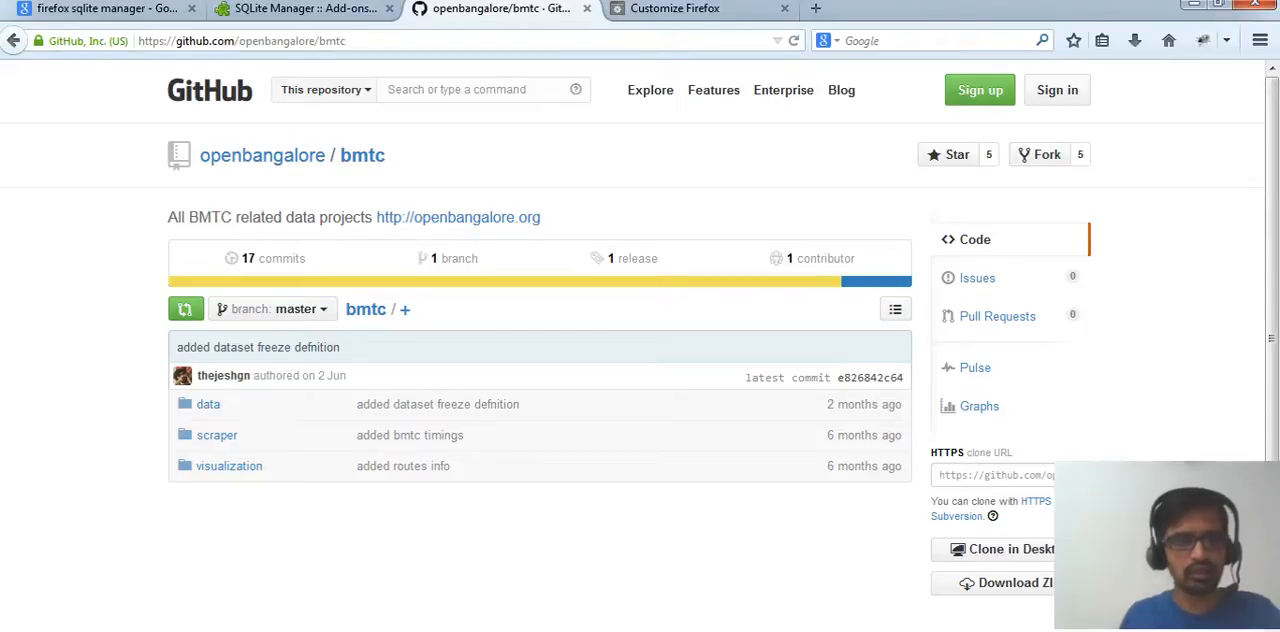
Go to data/bmtc_2014.sqlite in the bmtc repository and bring up the raw link's download options.
left_click(208, 404)
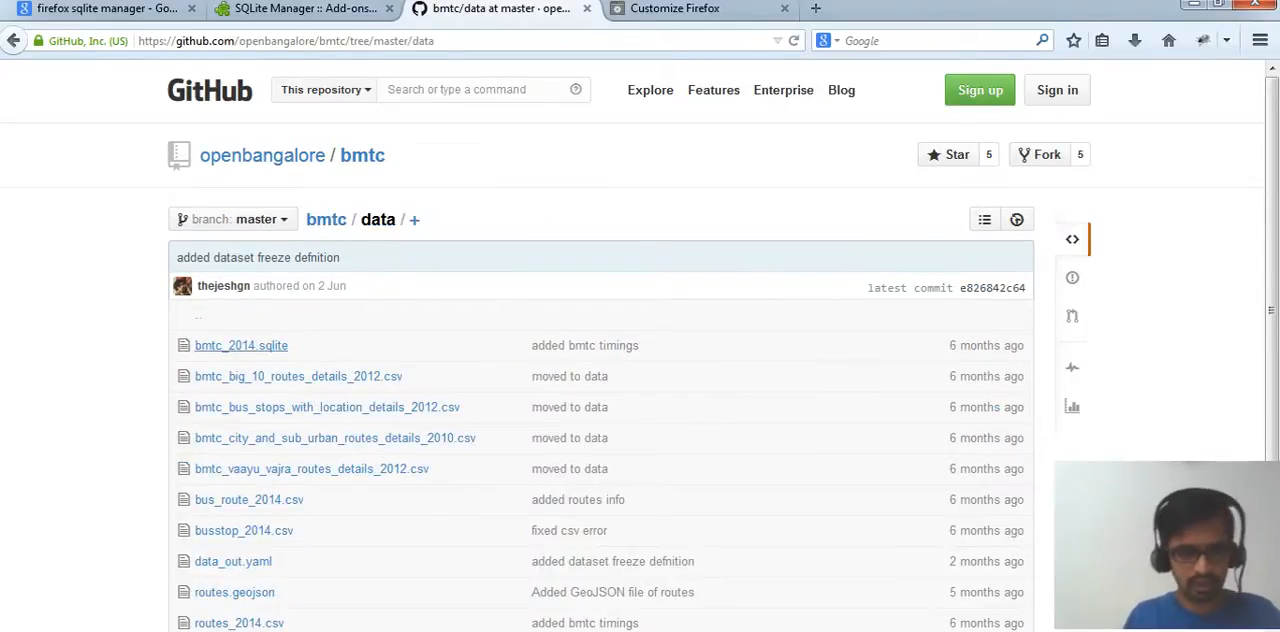
left_click(240, 345)
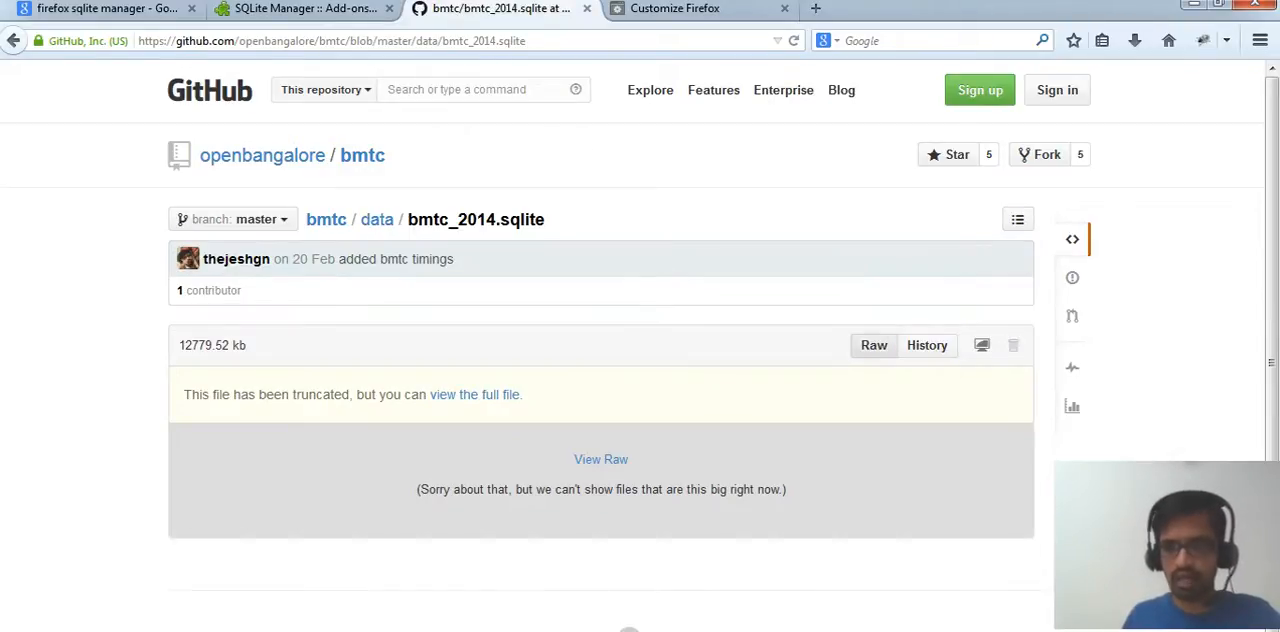
right_click(873, 345)
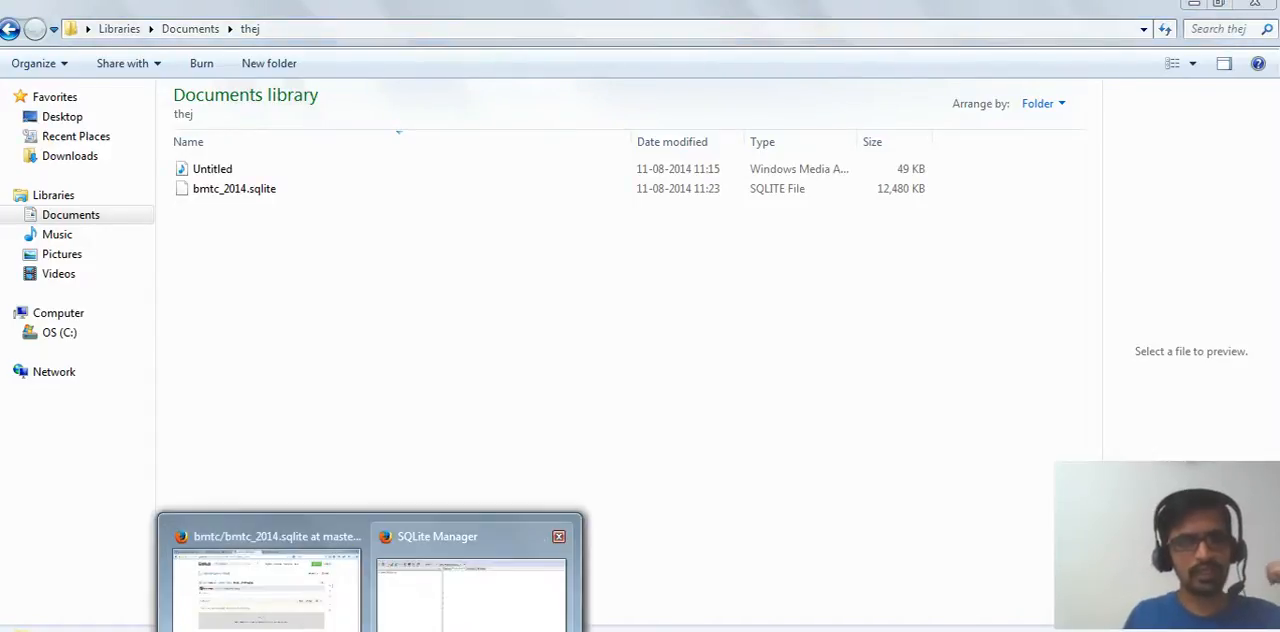
Open bmtc_2014.sqlite from Documents in SQLite Manager using the All Files filter.
left_click(470, 590)
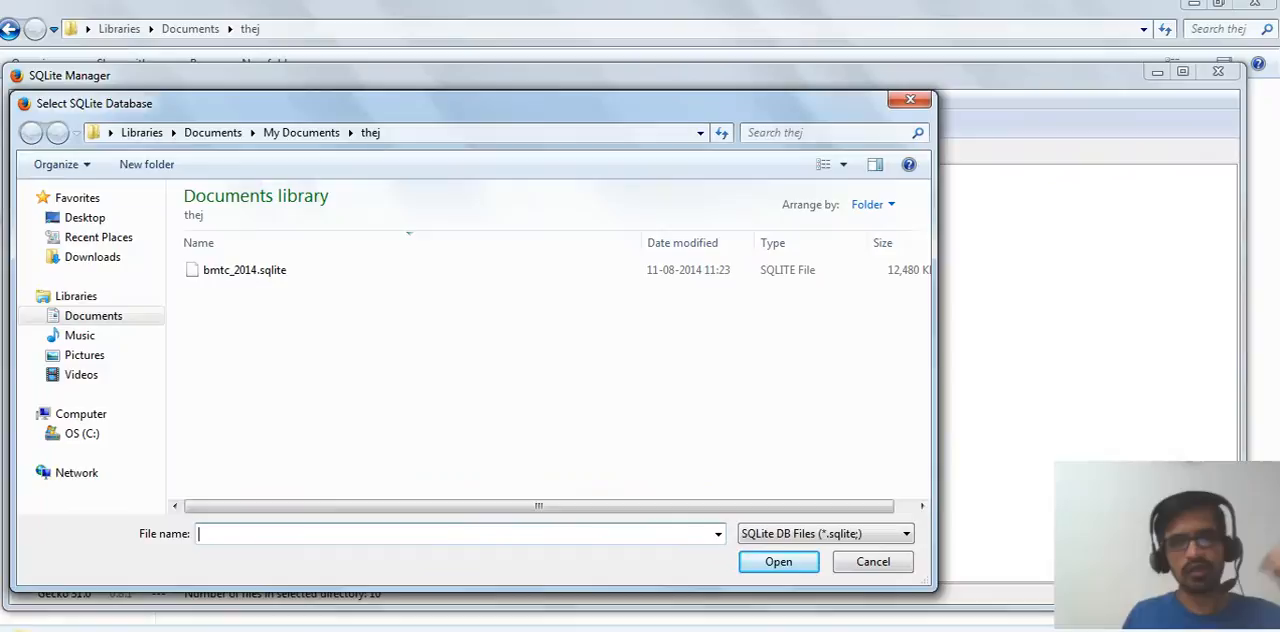
left_click(903, 533)
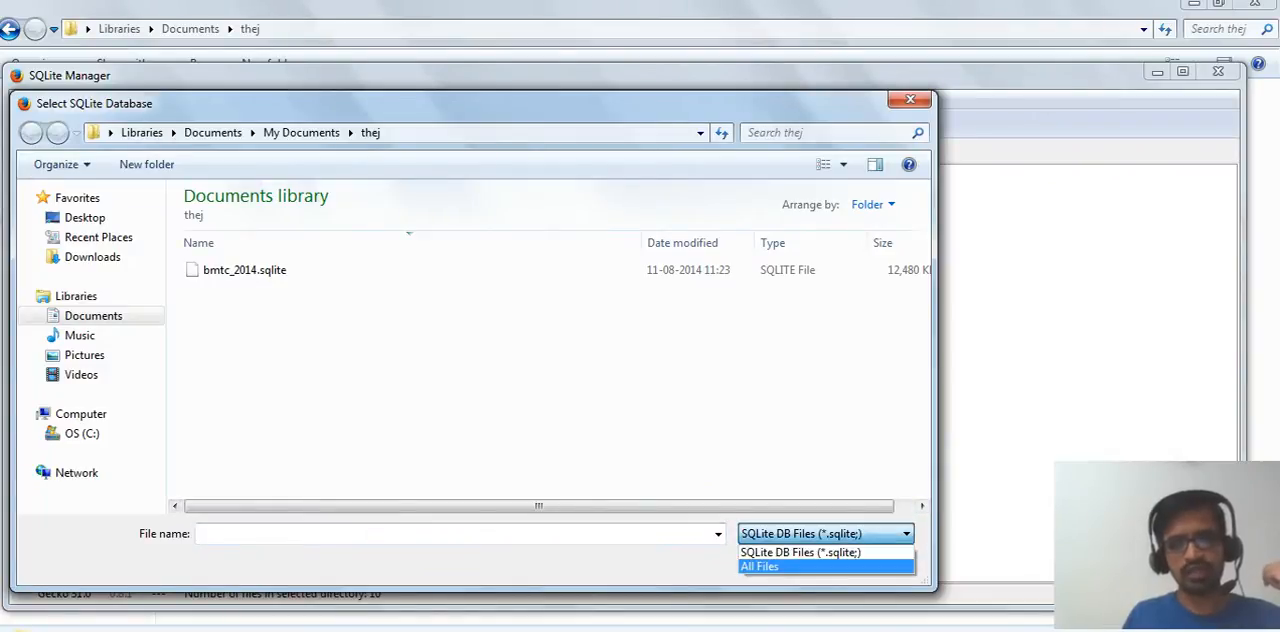
left_click(759, 566)
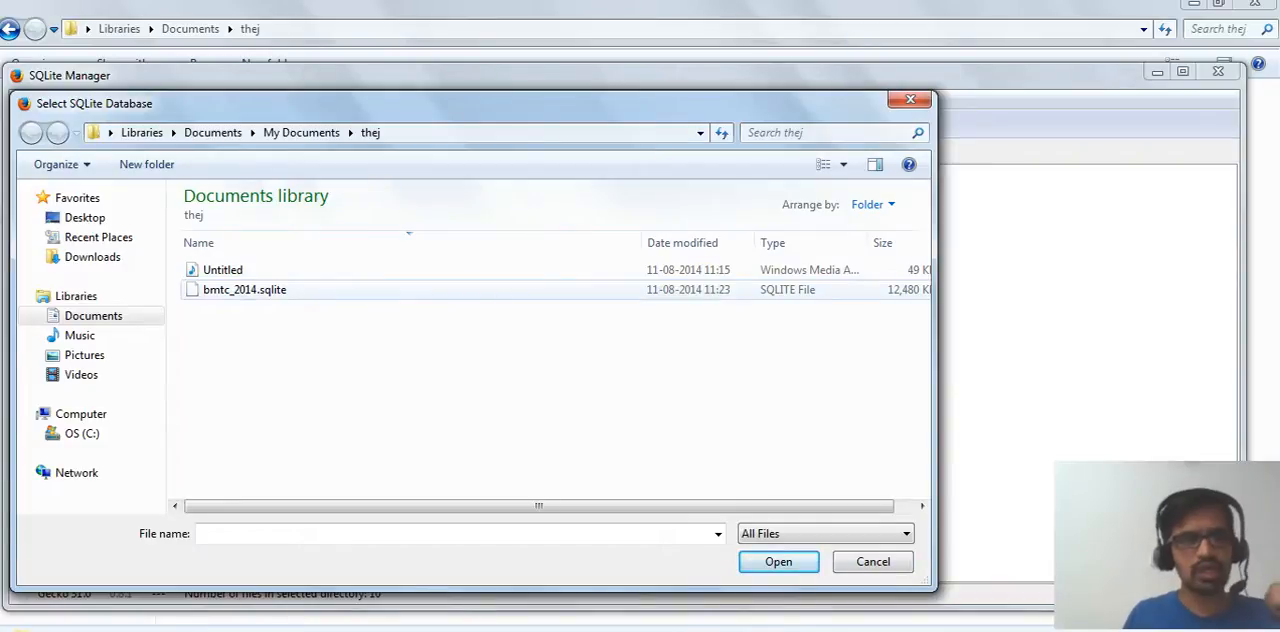
mouse_move(244, 289)
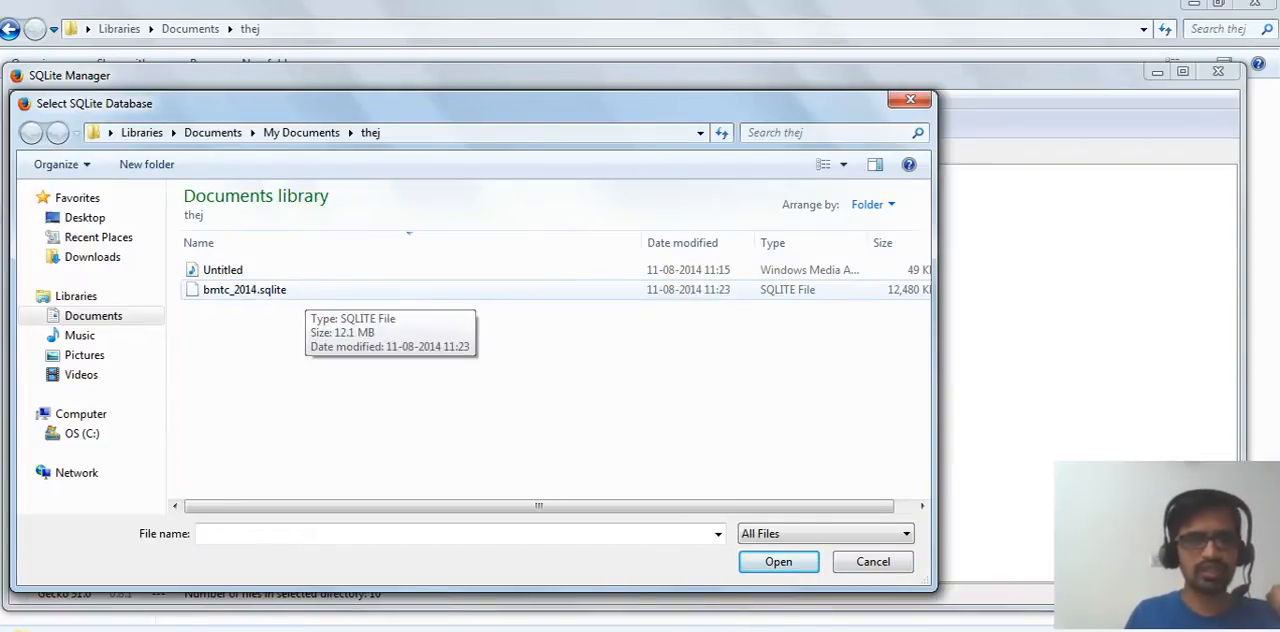
left_click(244, 289)
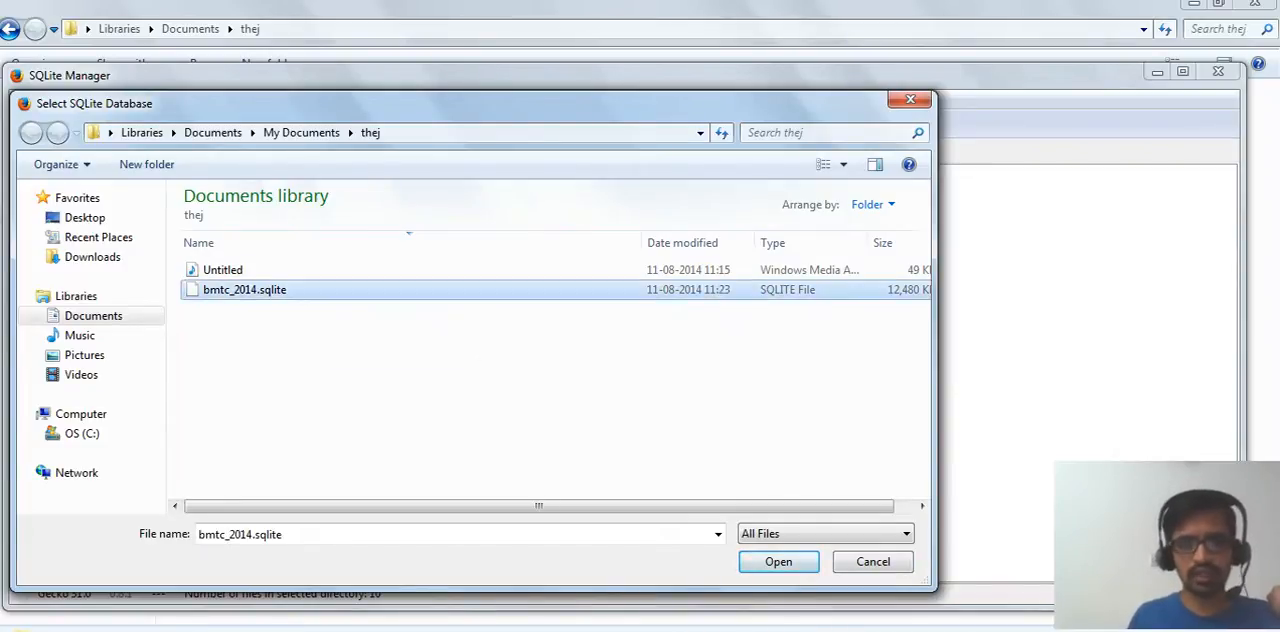
left_click(778, 561)
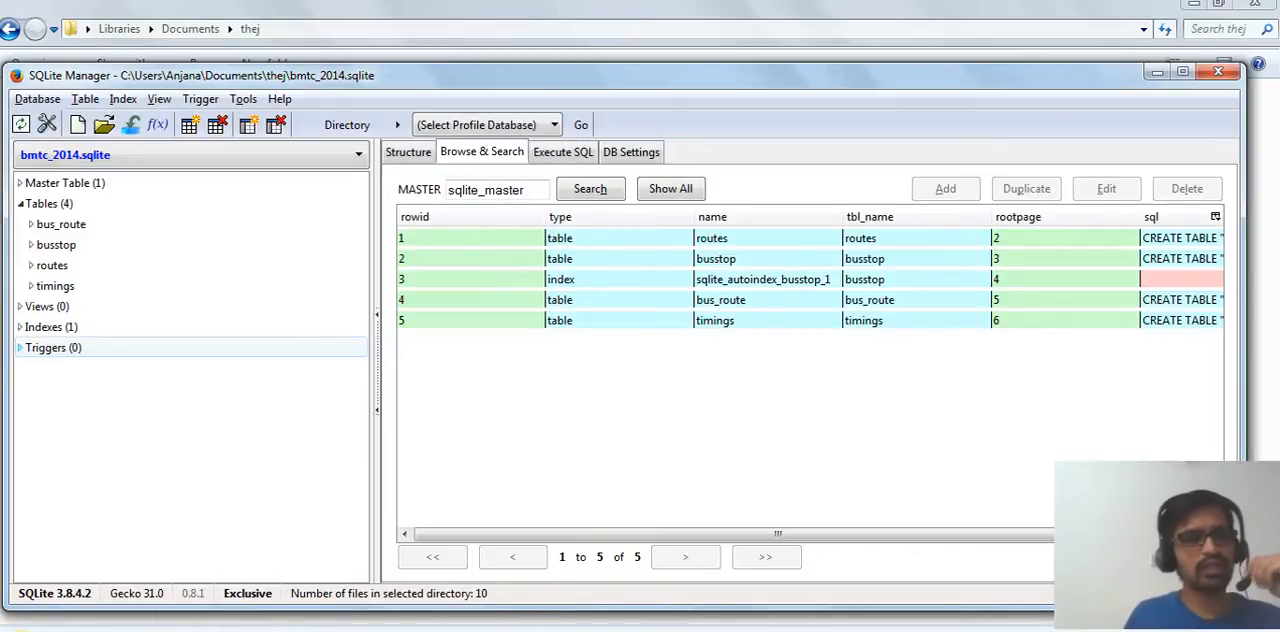
Browse the routes table's 2052 records and structure, then view the timings table's 37298 rows.
left_click(61, 224)
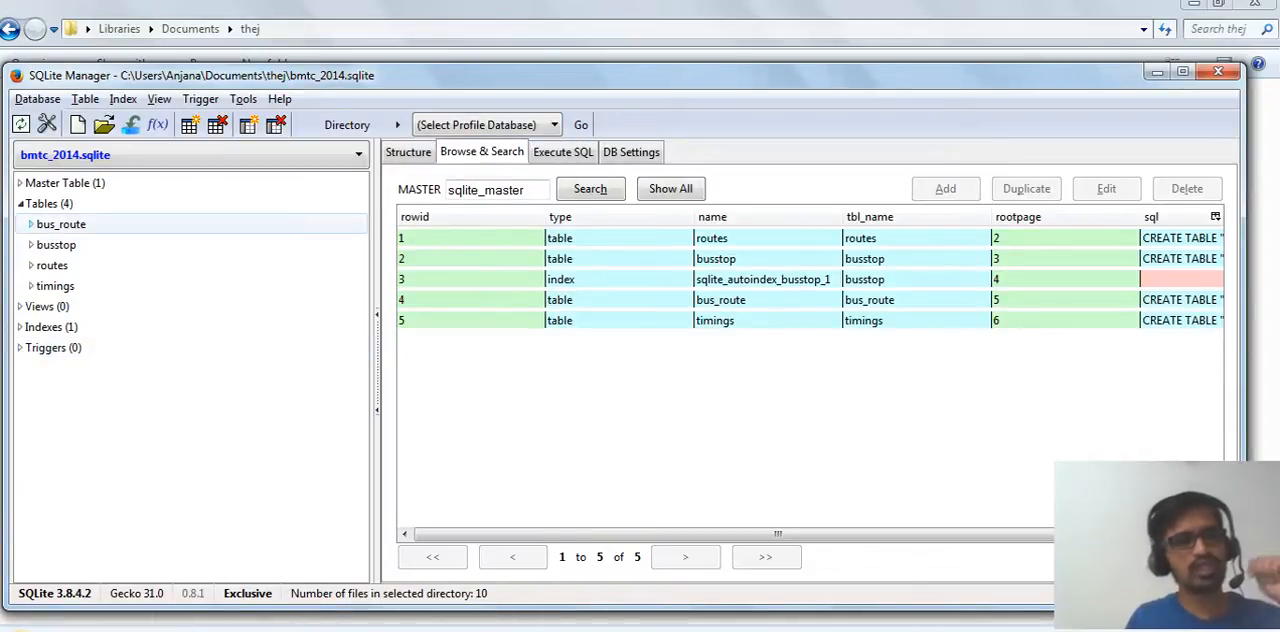
left_click(53, 265)
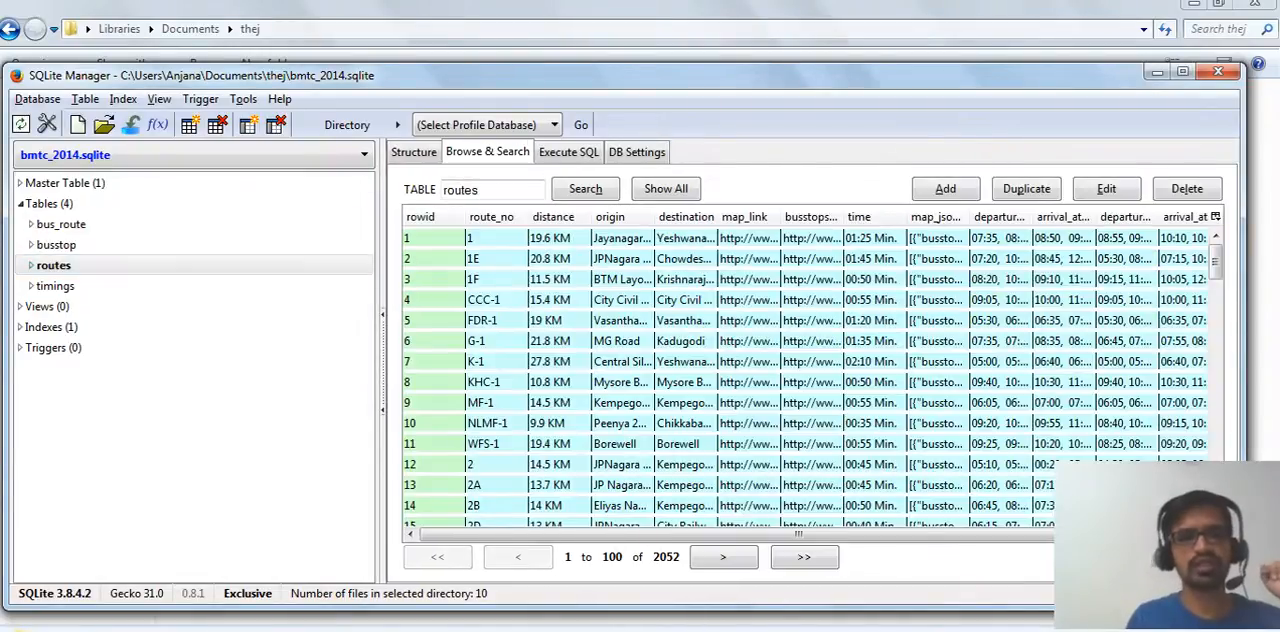
left_click(413, 152)
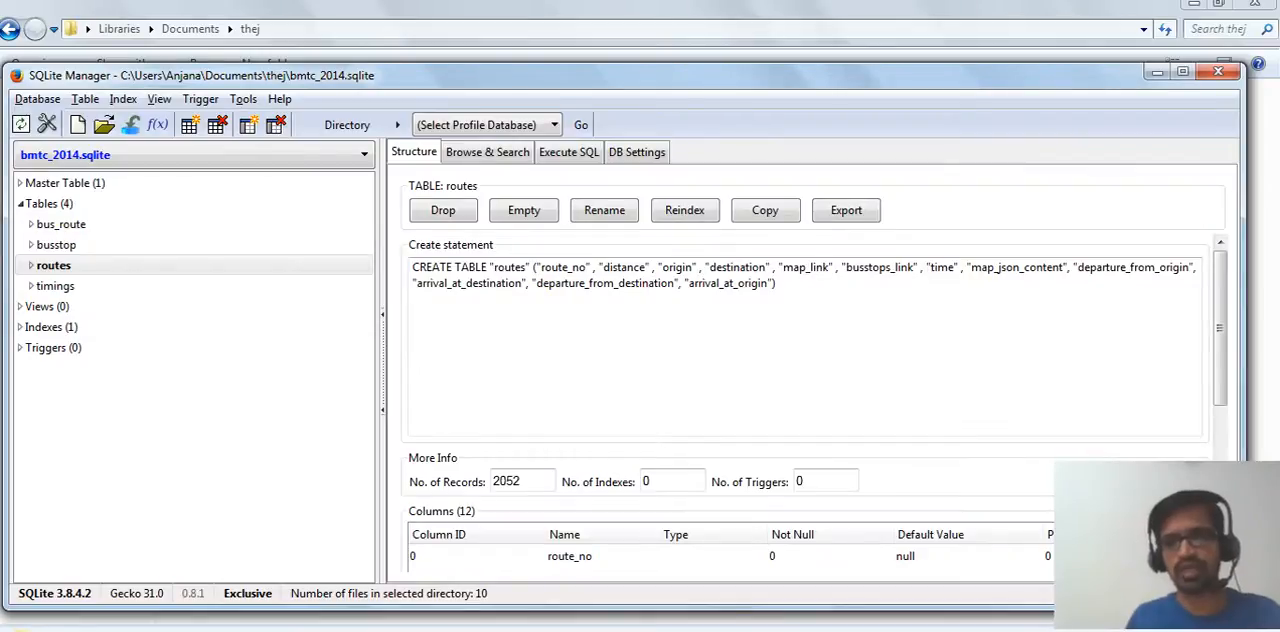
scroll("down", 3)
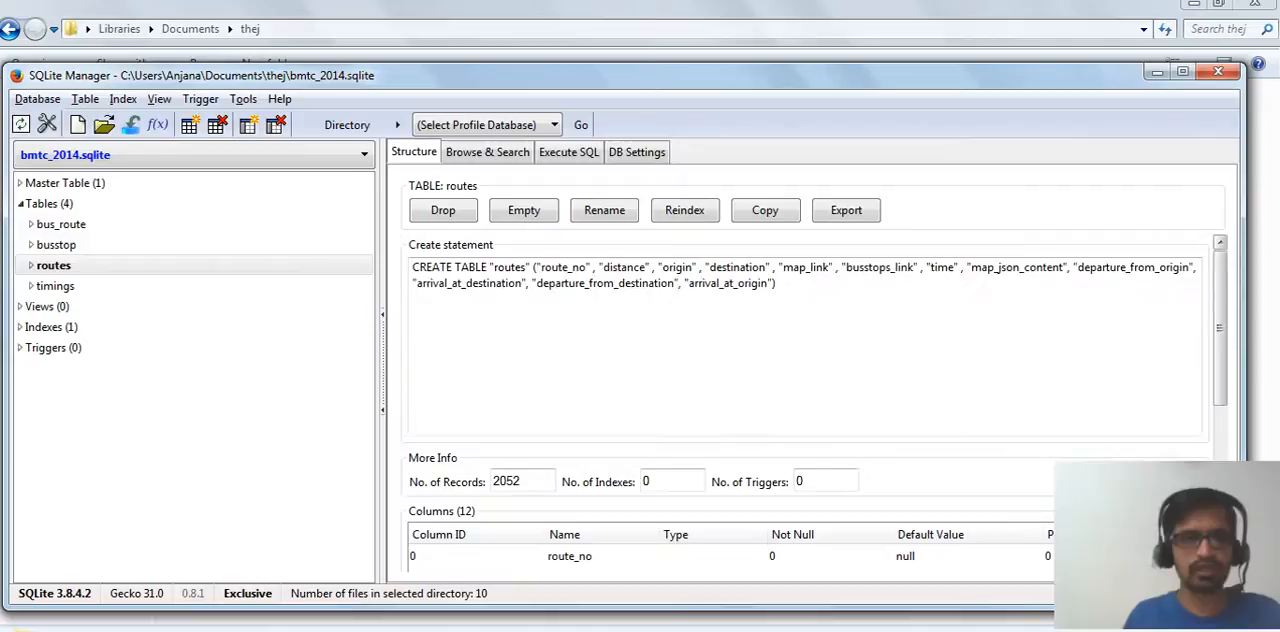
left_click(487, 151)
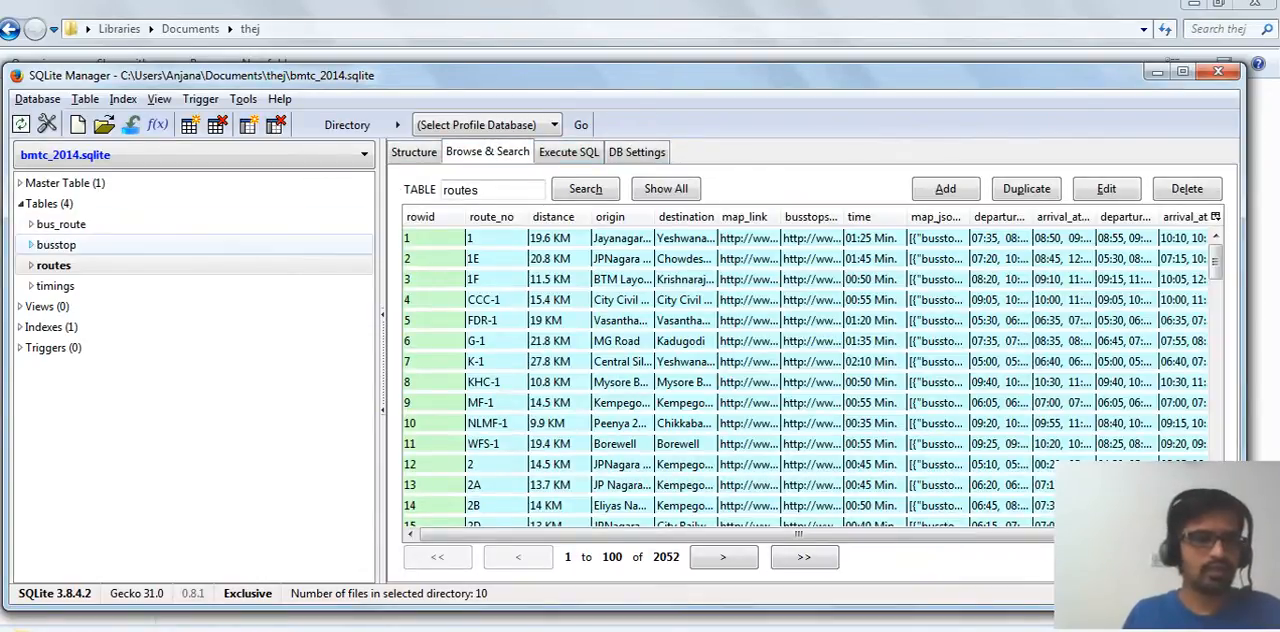
left_click(55, 286)
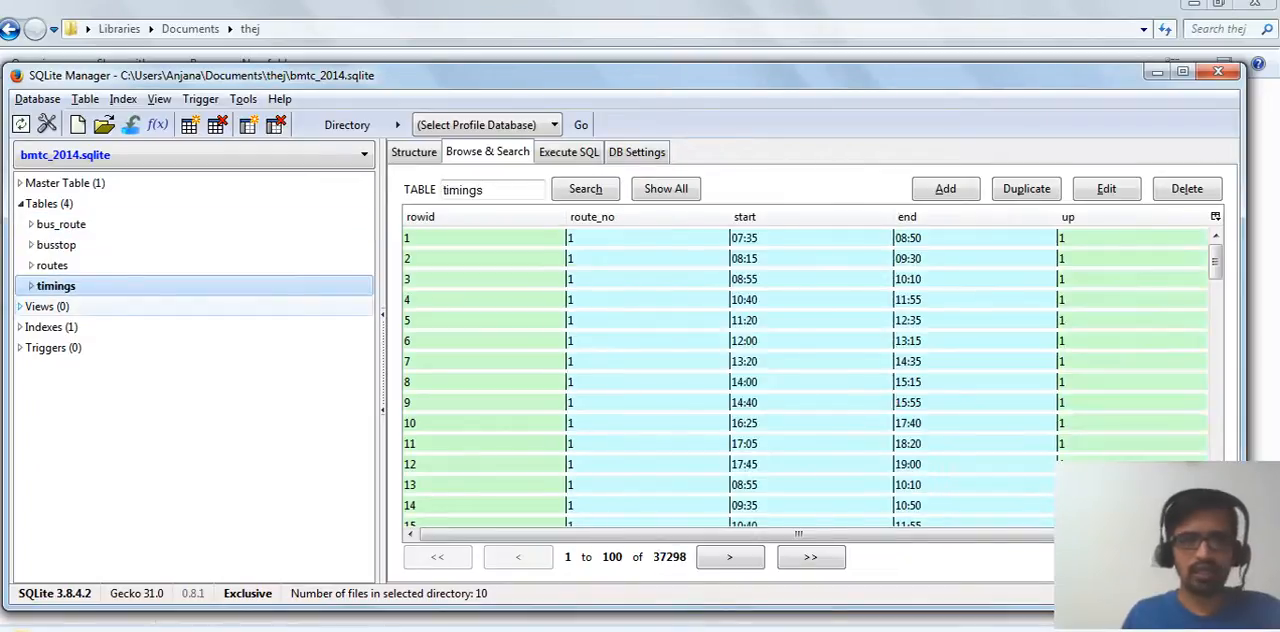